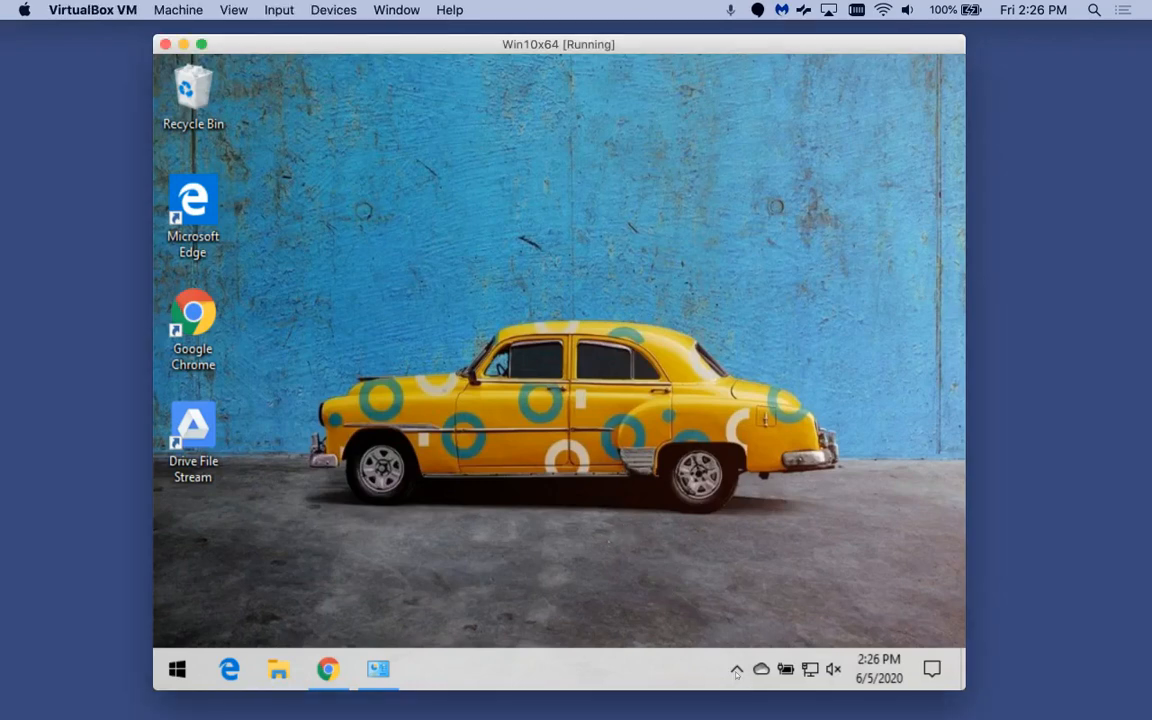
Show the Drive File Stream status panel from the system tray, reporting everything up to date
left_click(760, 668)
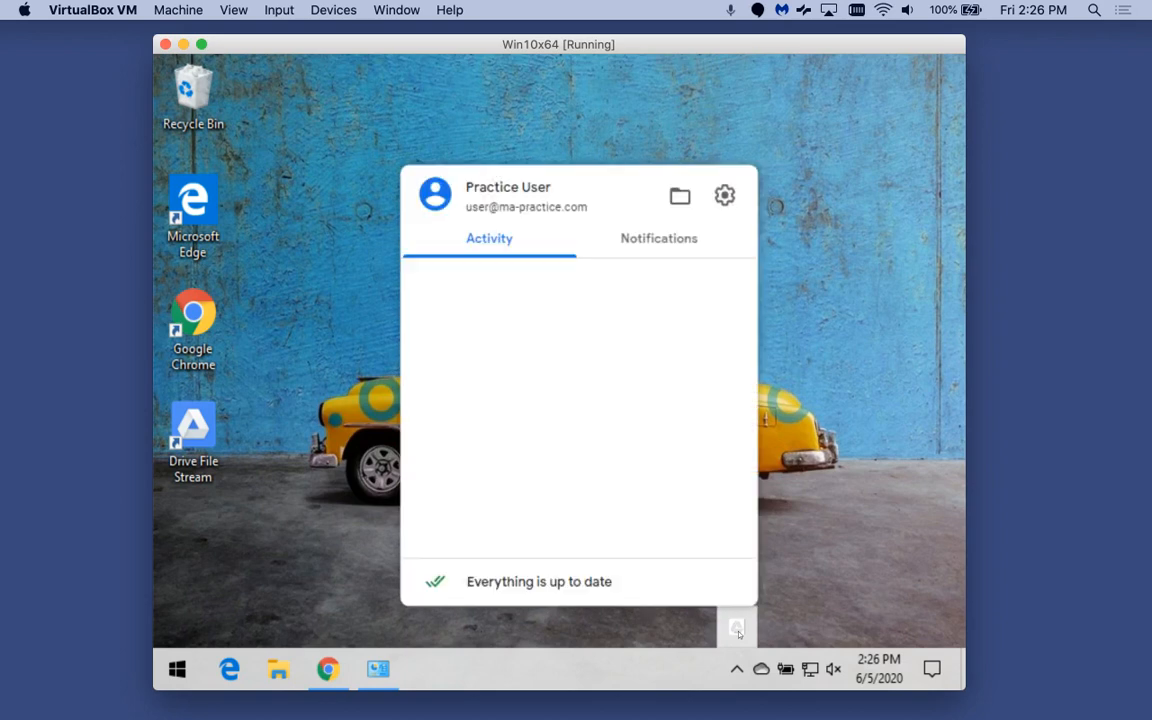
mouse_move(562, 496)
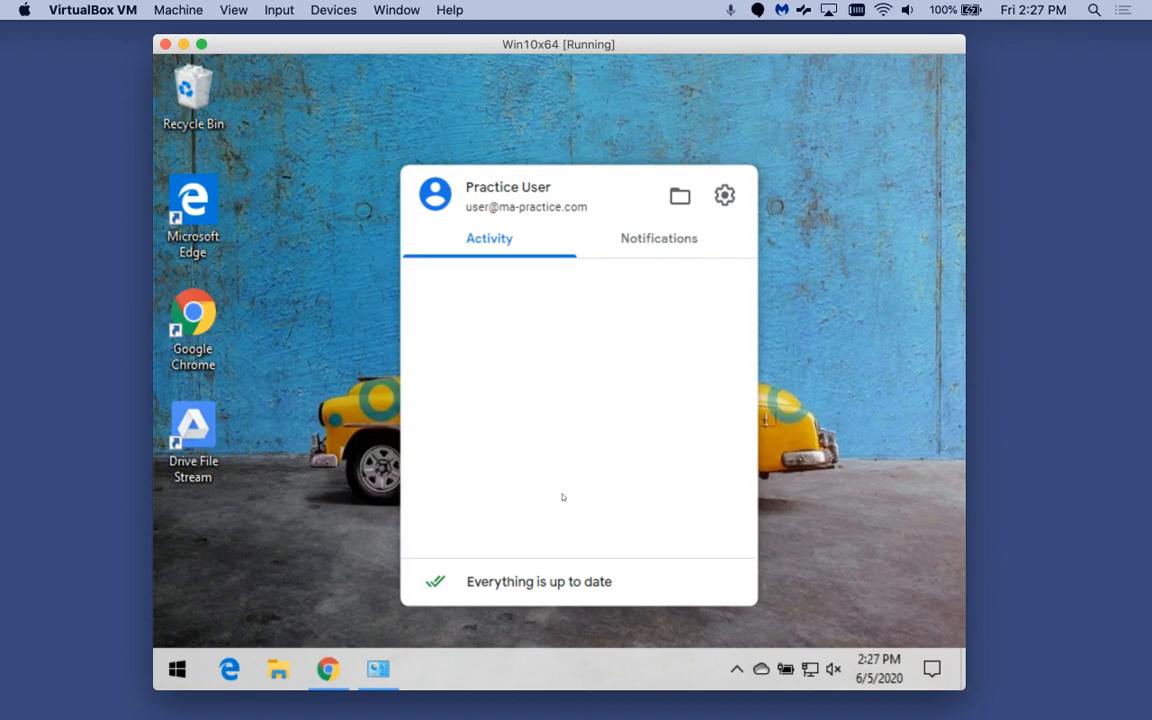
mouse_move(566, 444)
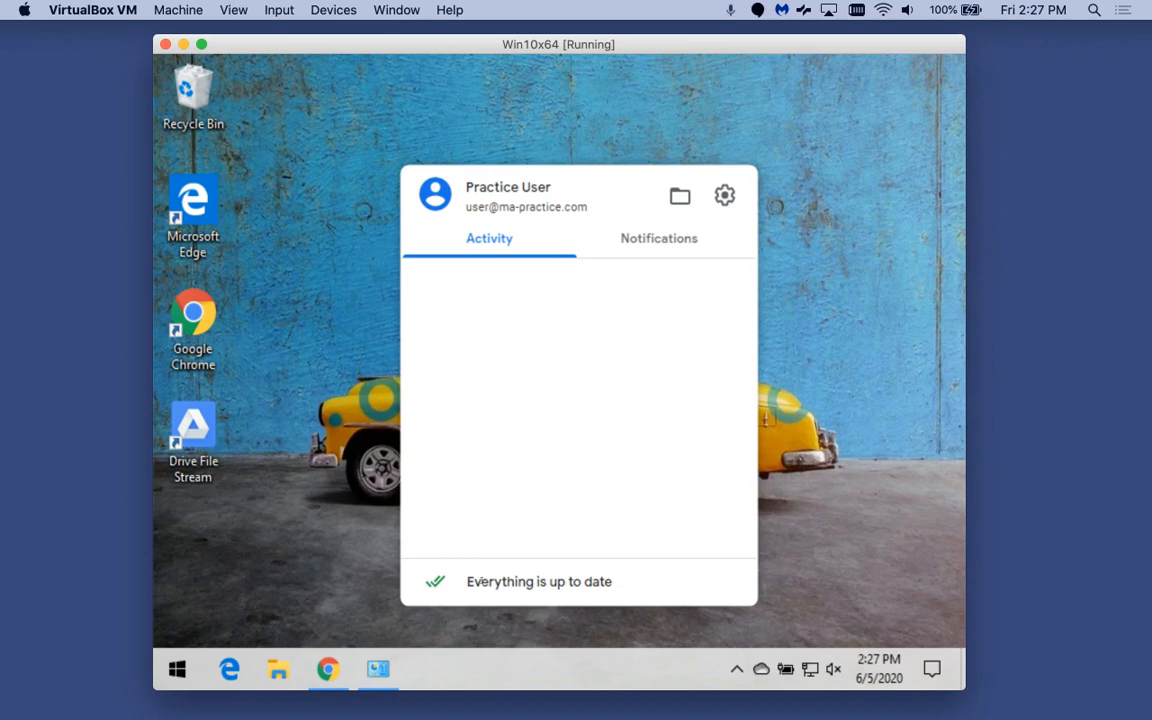
mouse_move(486, 548)
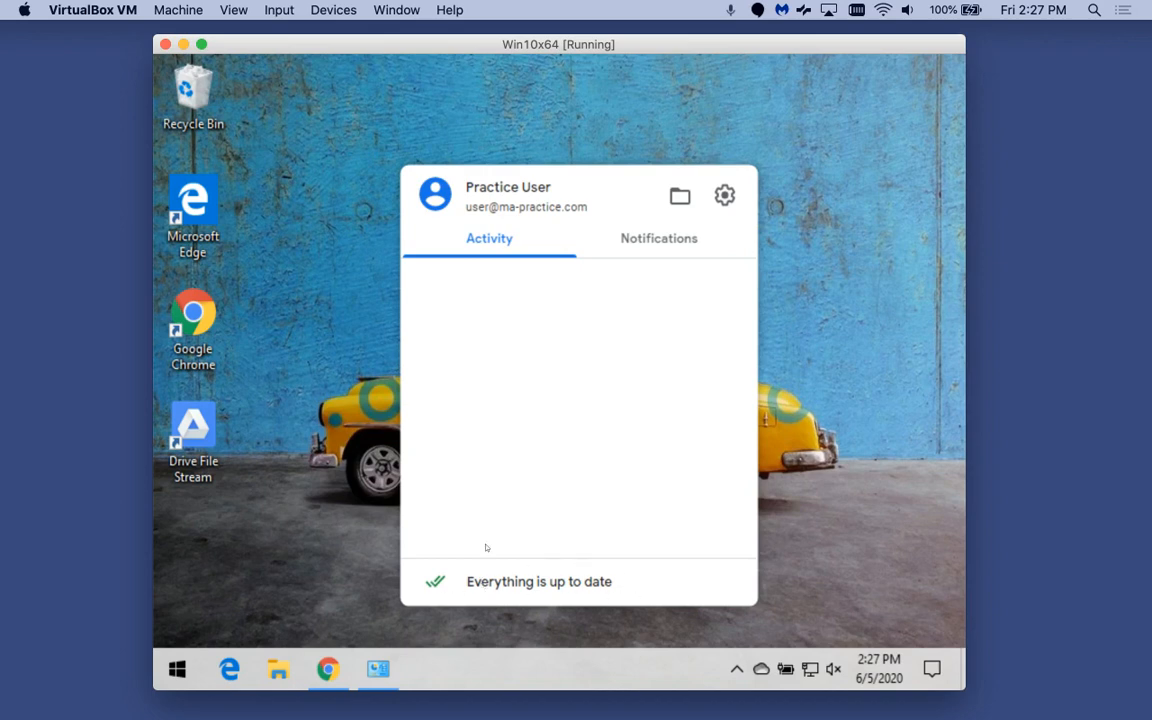
mouse_move(638, 378)
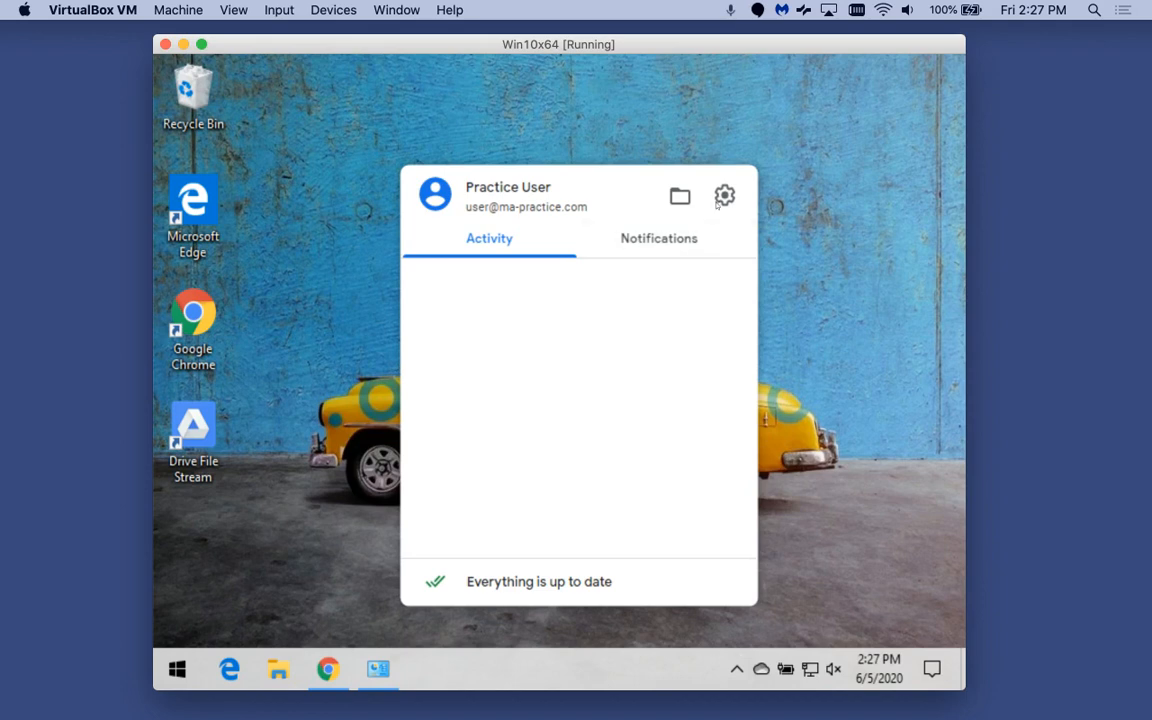
Quit Google Drive File Stream from its settings gear menu
left_click(724, 196)
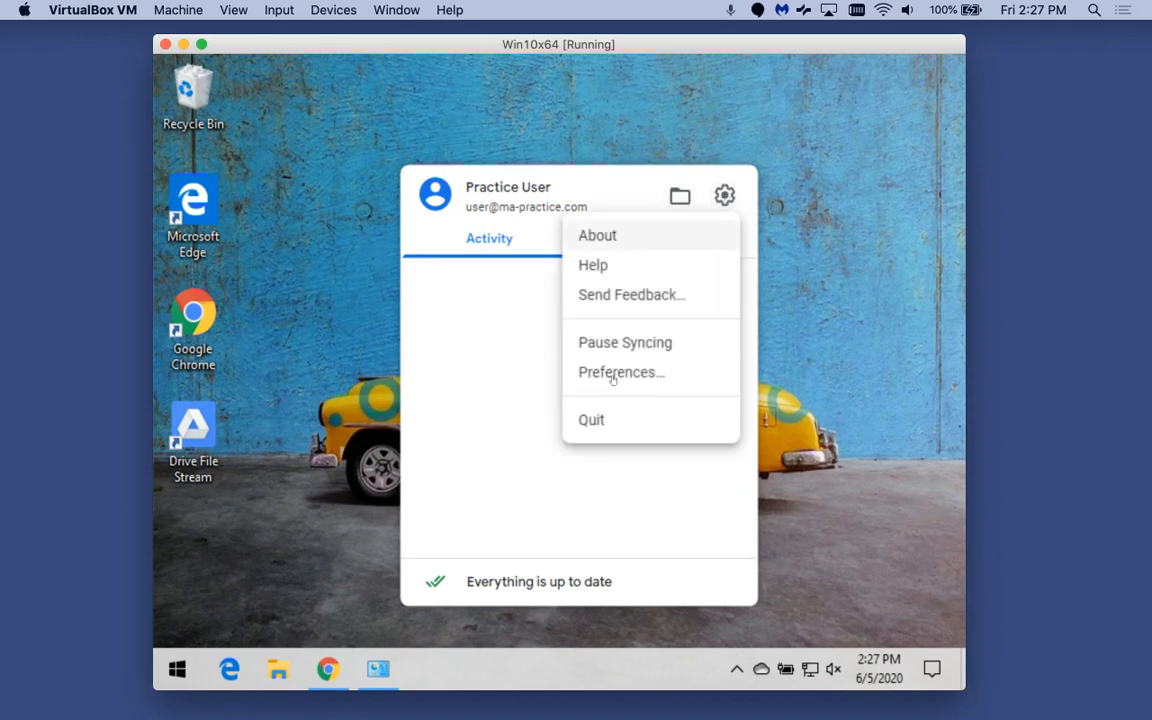
left_click(620, 372)
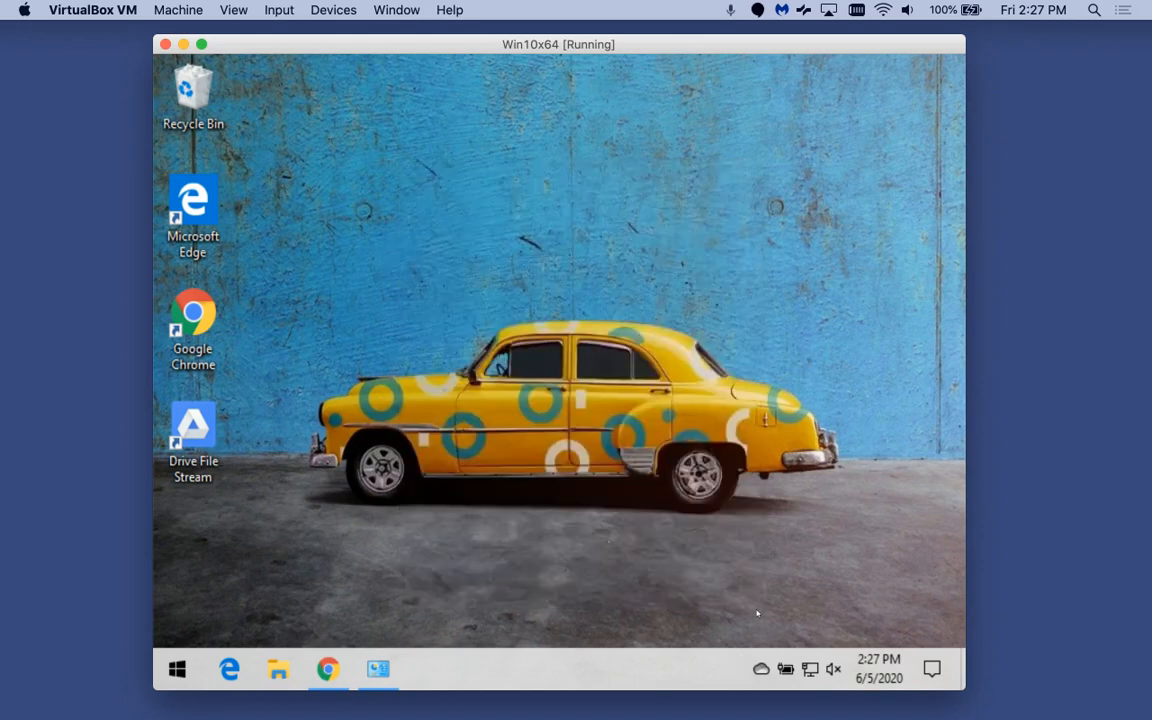
mouse_move(392, 638)
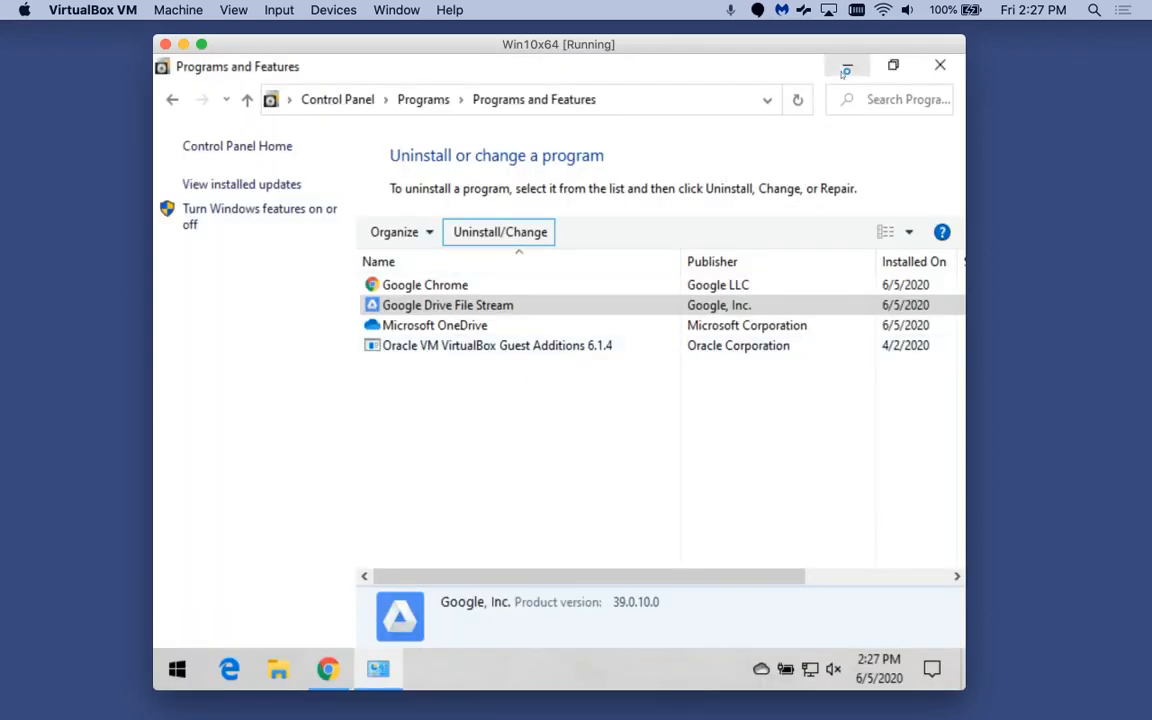
Start the uninstall of Google Drive File Stream from Programs and Features
left_click(498, 232)
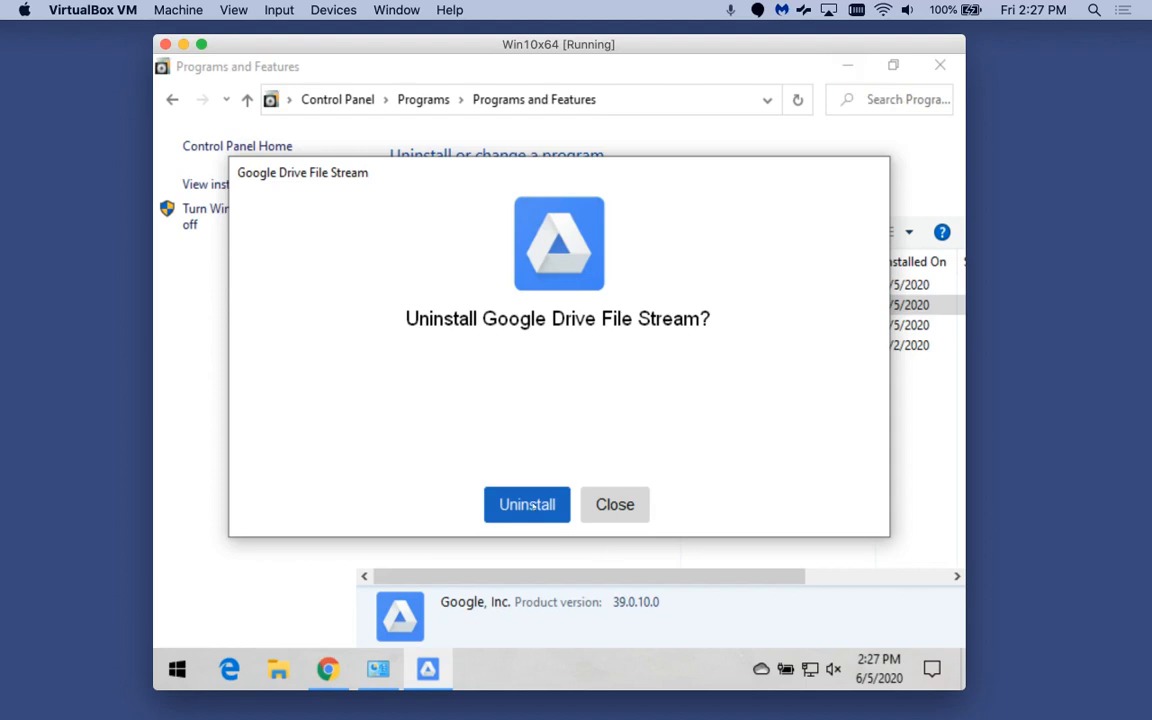
Confirm the uninstall, wait for it to finish, and close the uninstaller
left_click(526, 504)
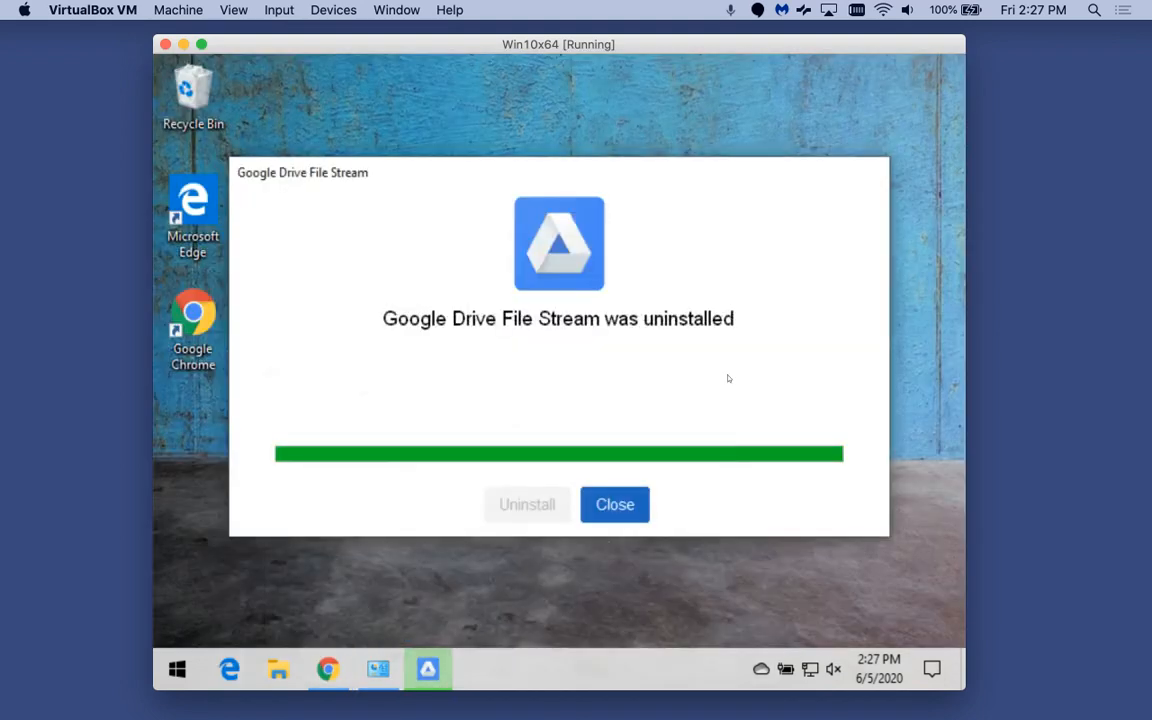
left_click(614, 504)
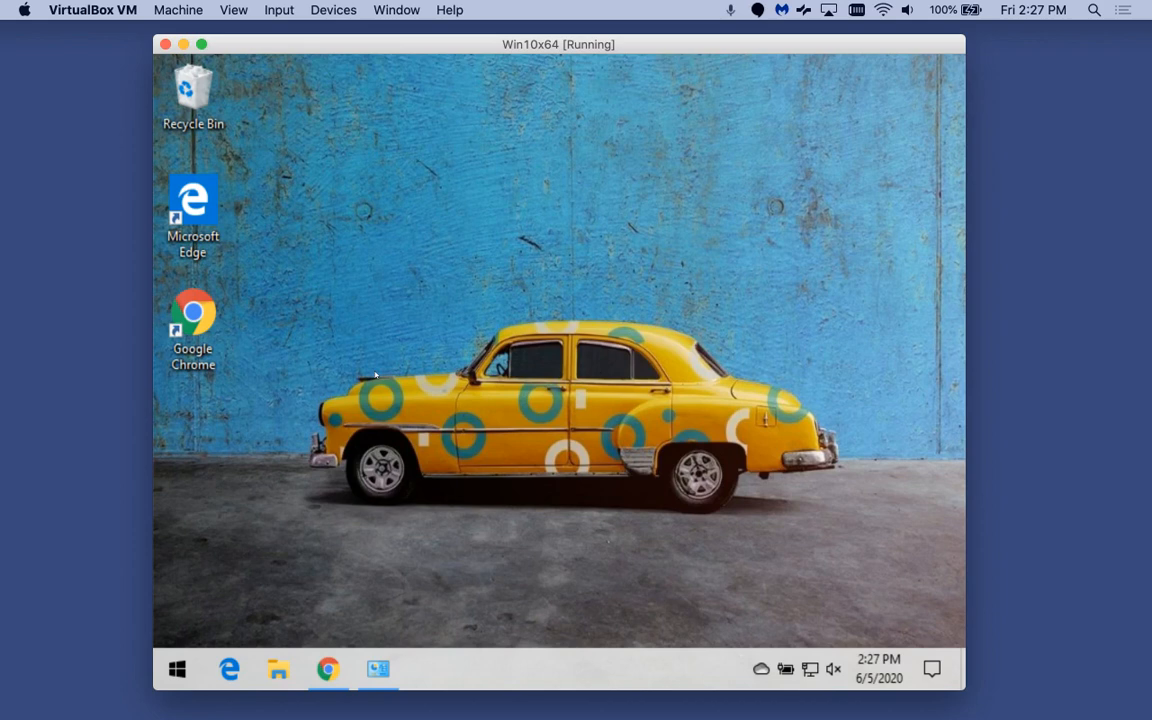
Show This PC maximized in File Explorer, listing only Local Disk (C:) and the CD drive
left_click(278, 670)
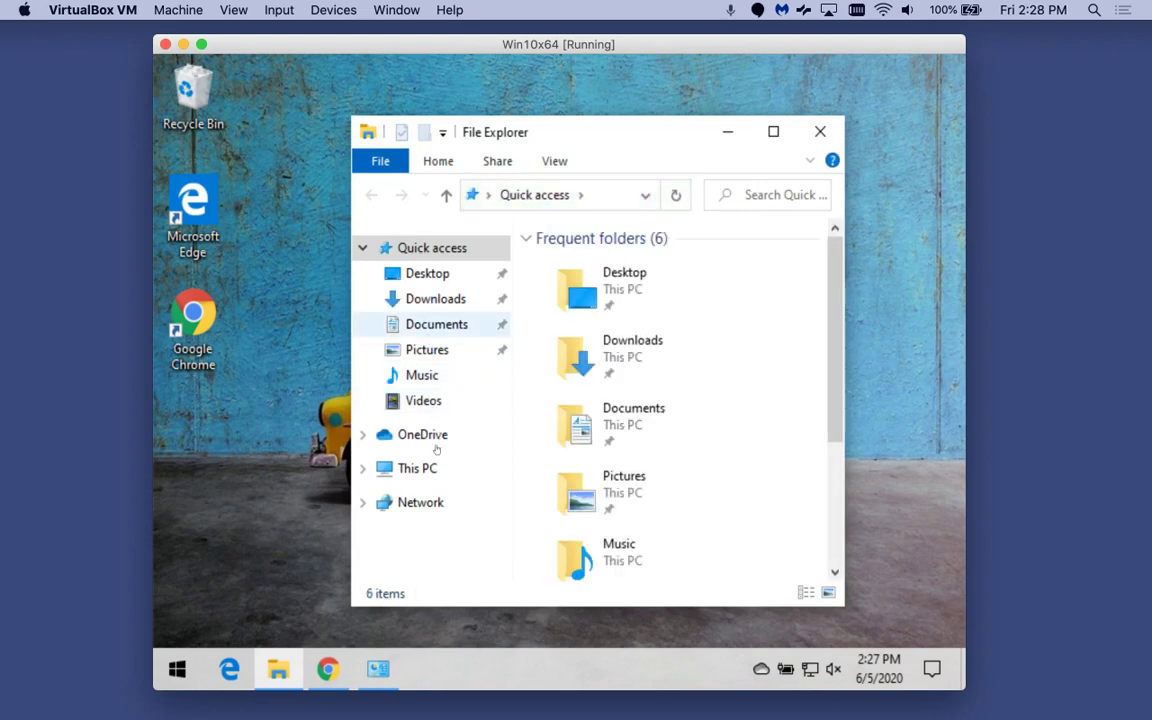
left_click(416, 468)
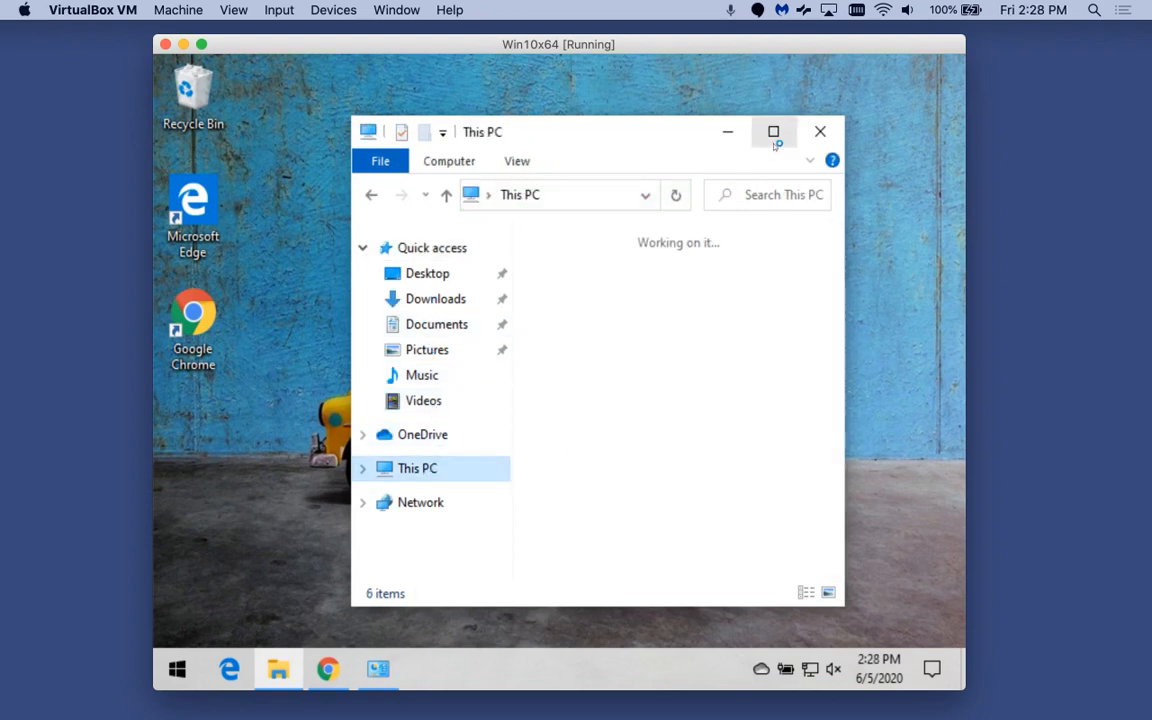
left_click(772, 132)
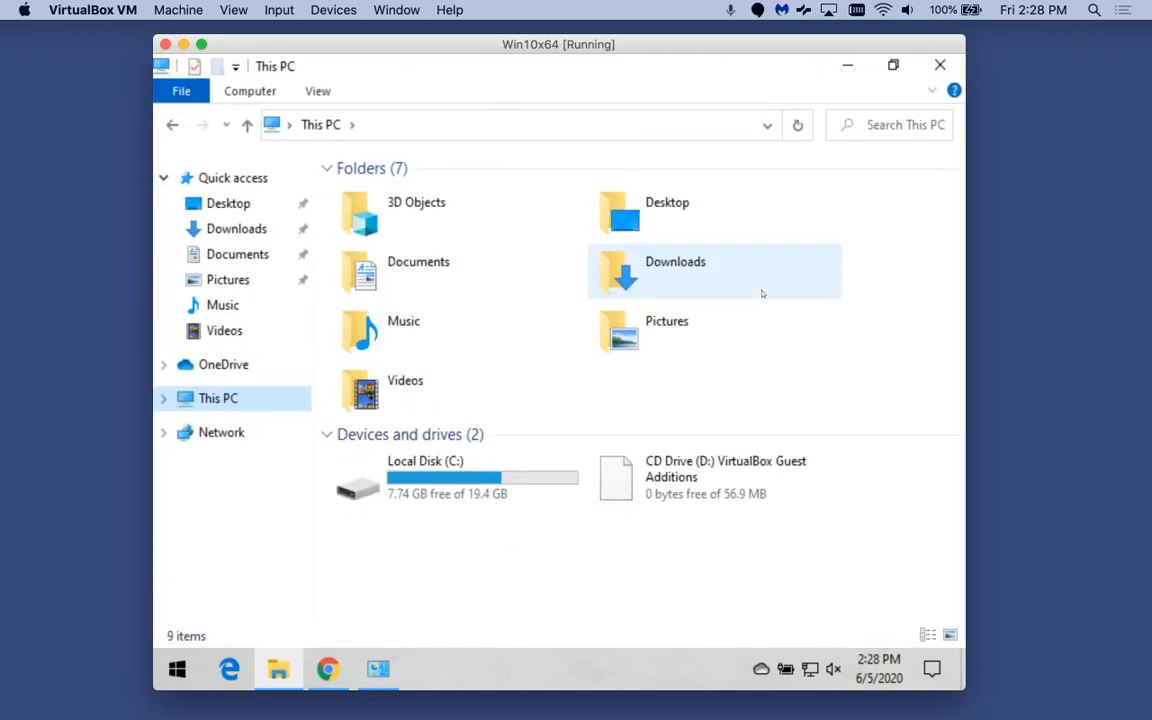